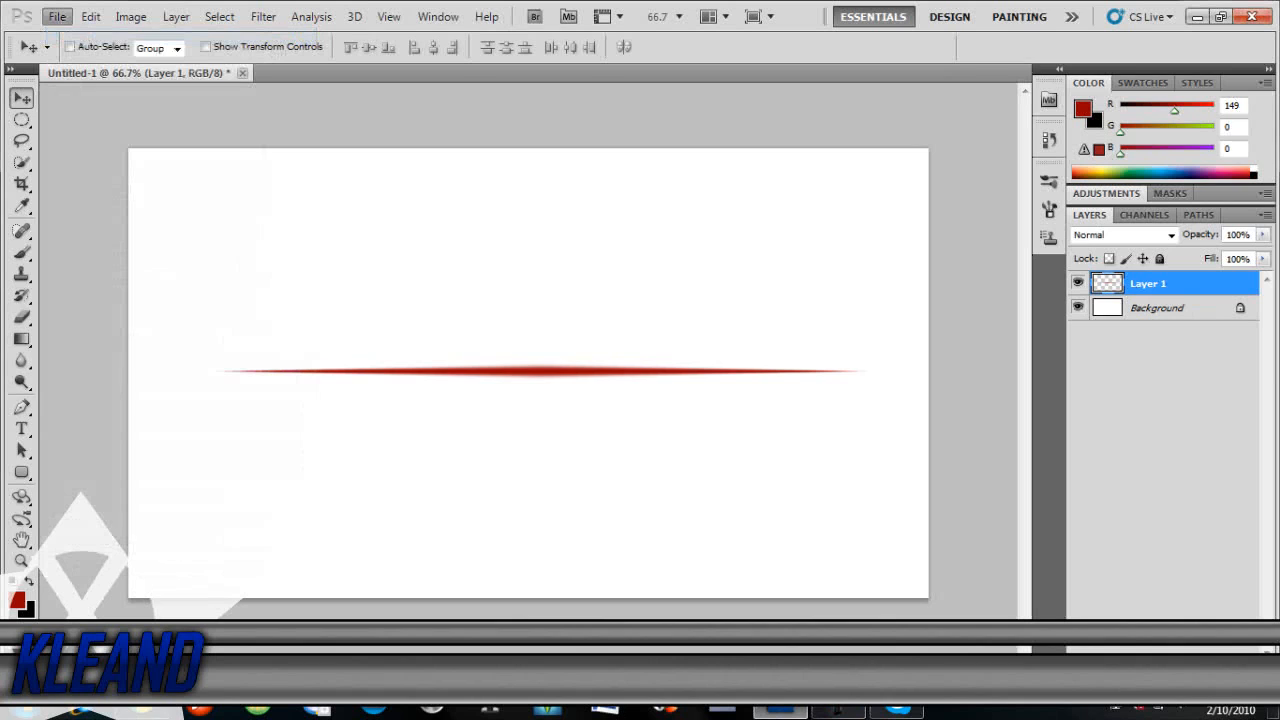
Create a new 1280×720 pixel document with a white background
left_click(66, 16)
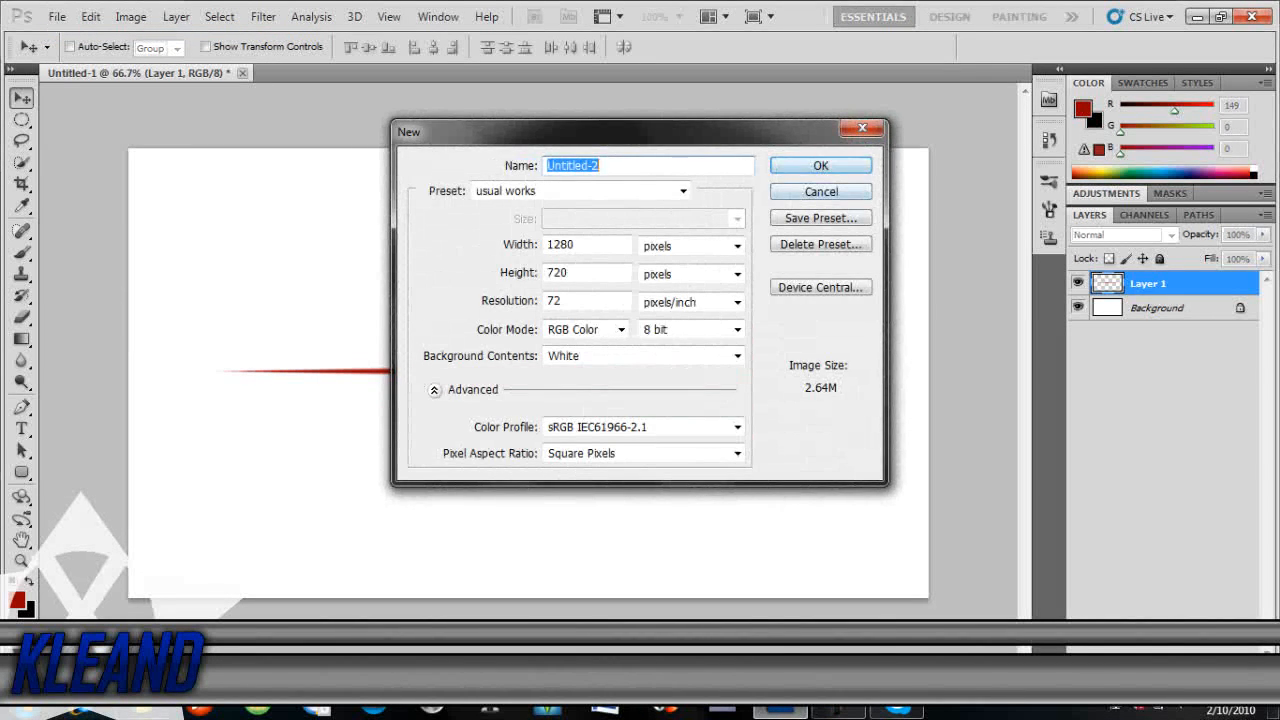
left_click(820, 164)
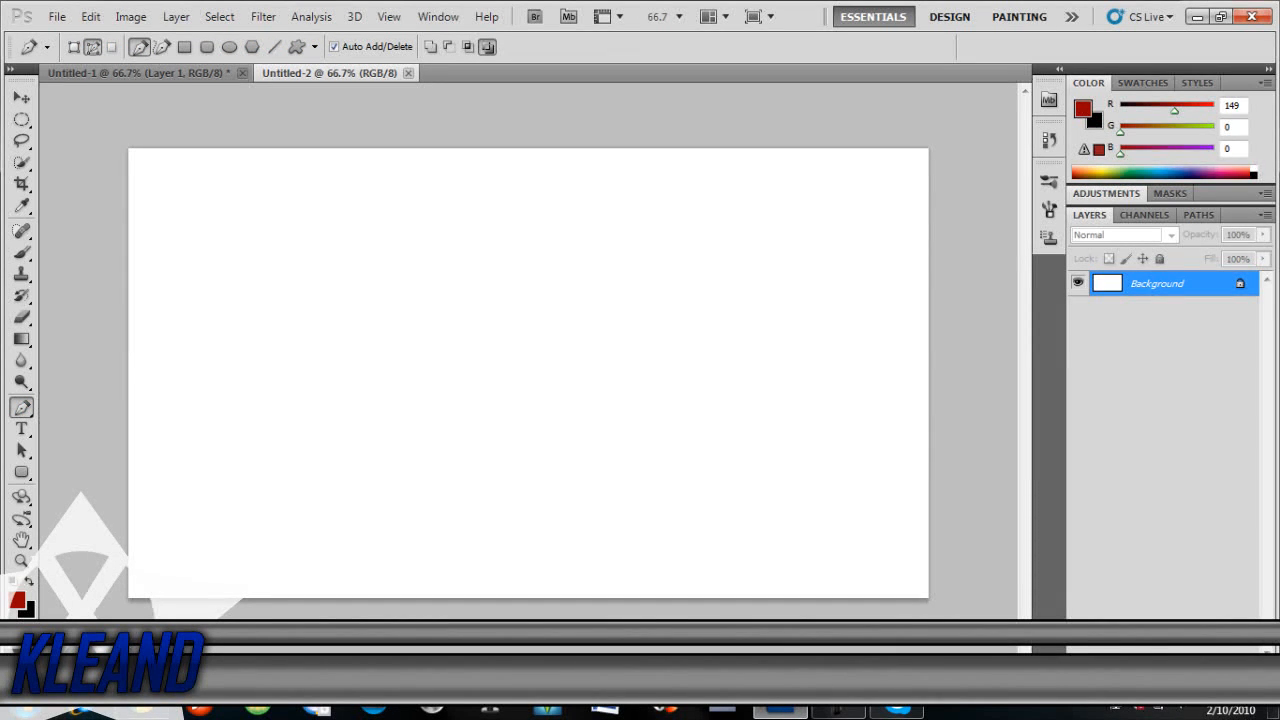
Lay down a straight horizontal work path with two Pen anchor points
left_click(168, 380)
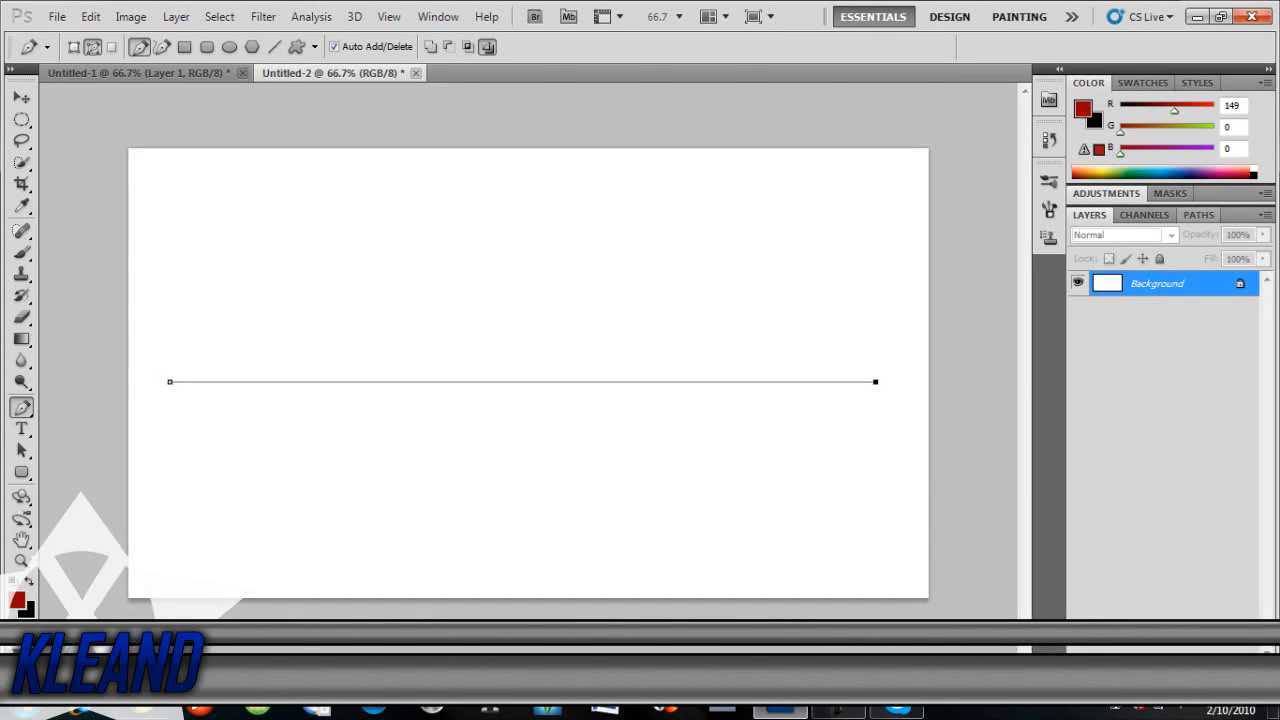
left_click(1194, 214)
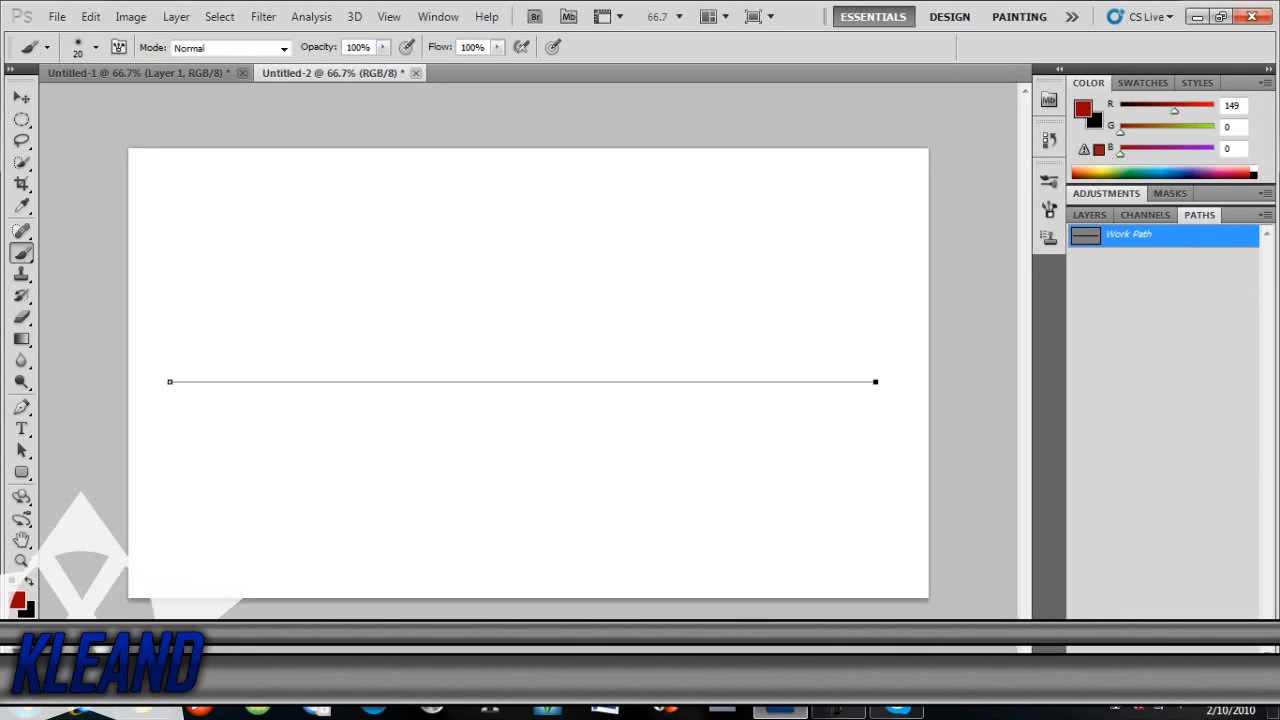
Set the foreground colour to cyan #00ffe4 and return to the Paths panel
left_click(14, 596)
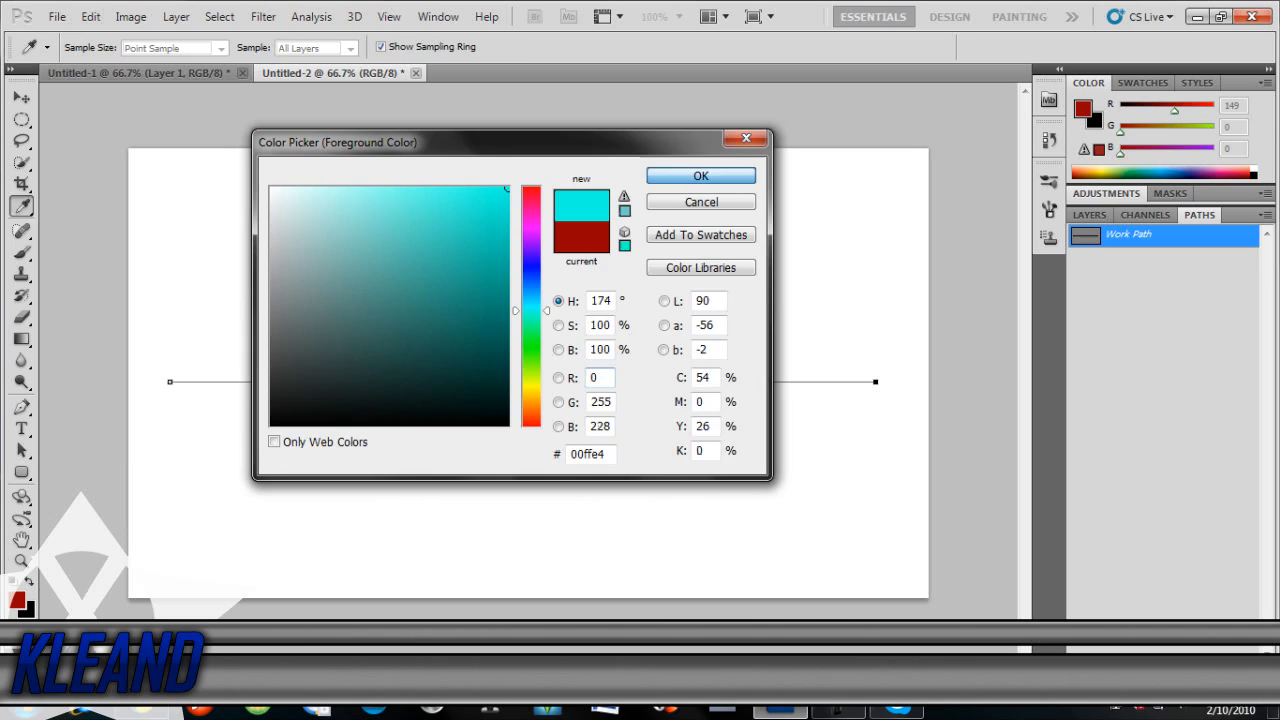
left_click(700, 176)
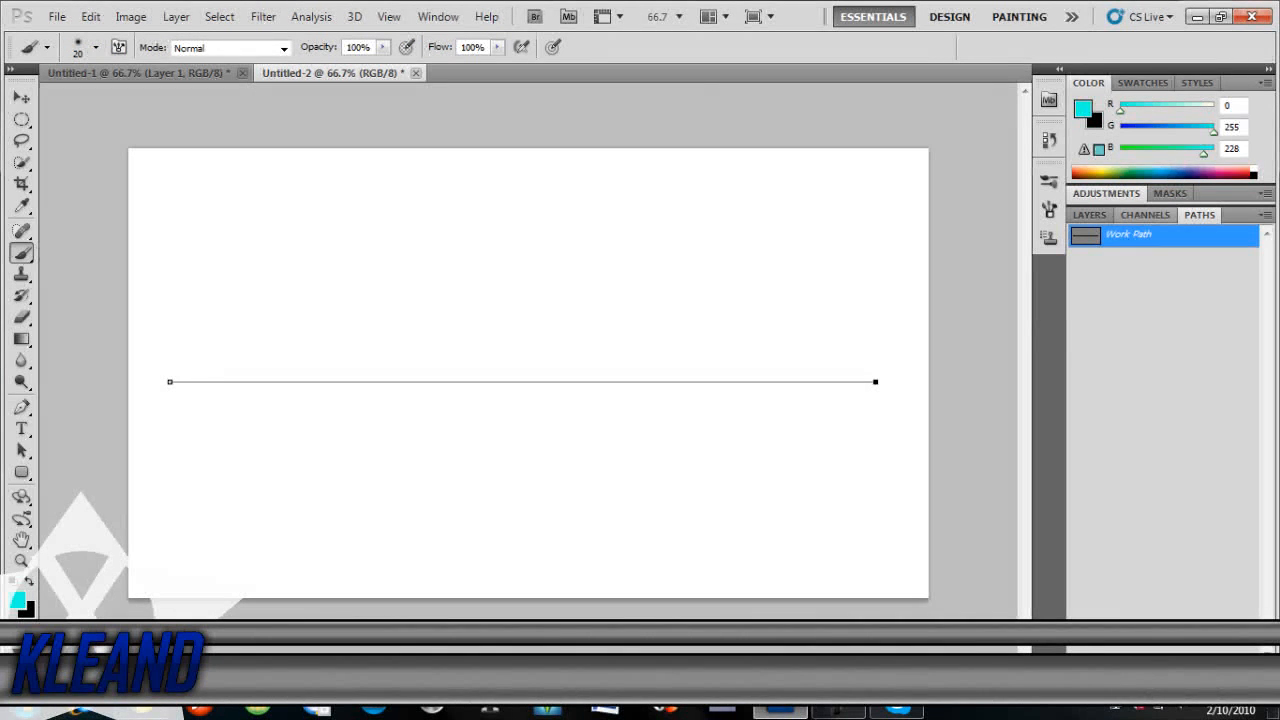
left_click(1088, 214)
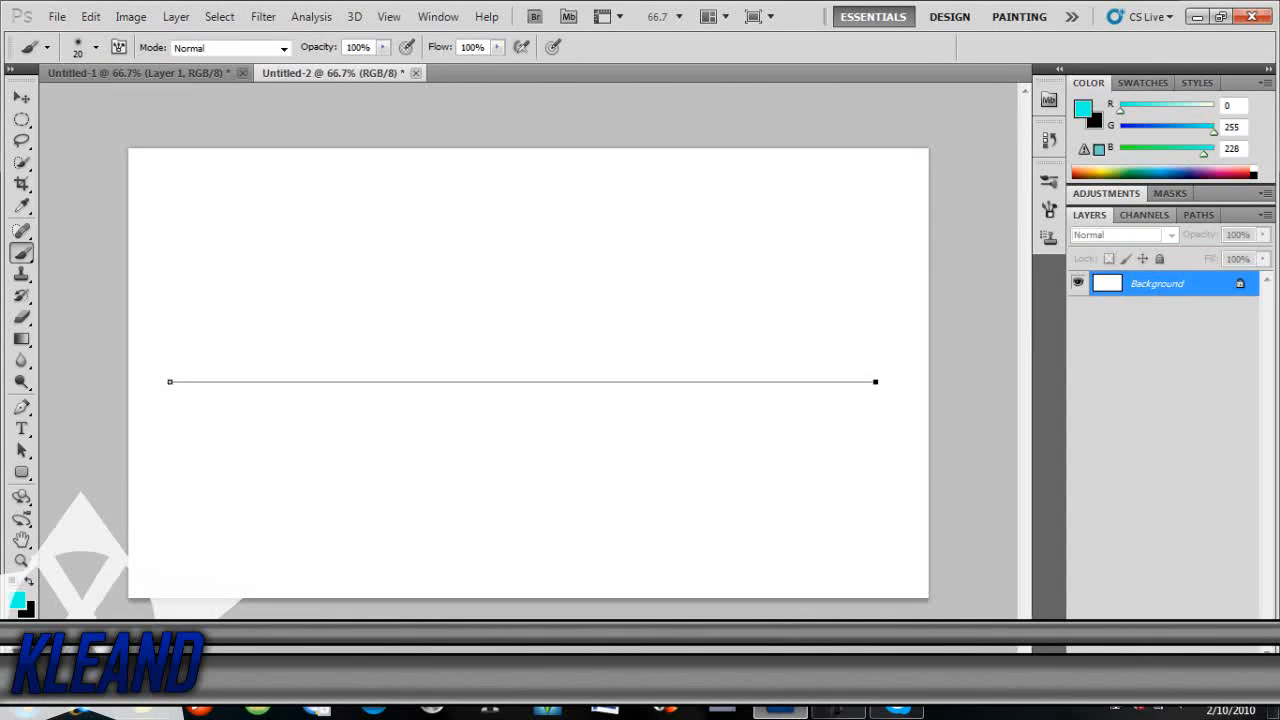
left_click(1198, 214)
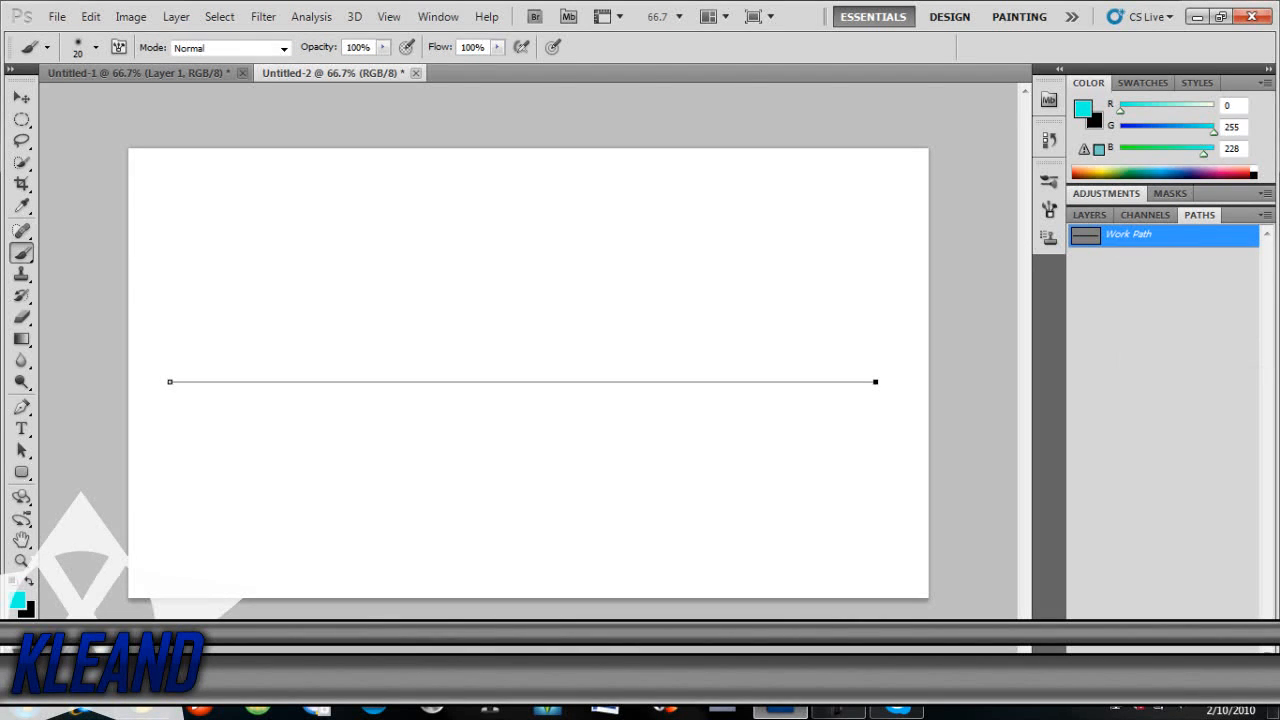
Stroke the Work Path with the Brush tool and Simulate Pressure for a tapered cyan line
right_click(1150, 234)
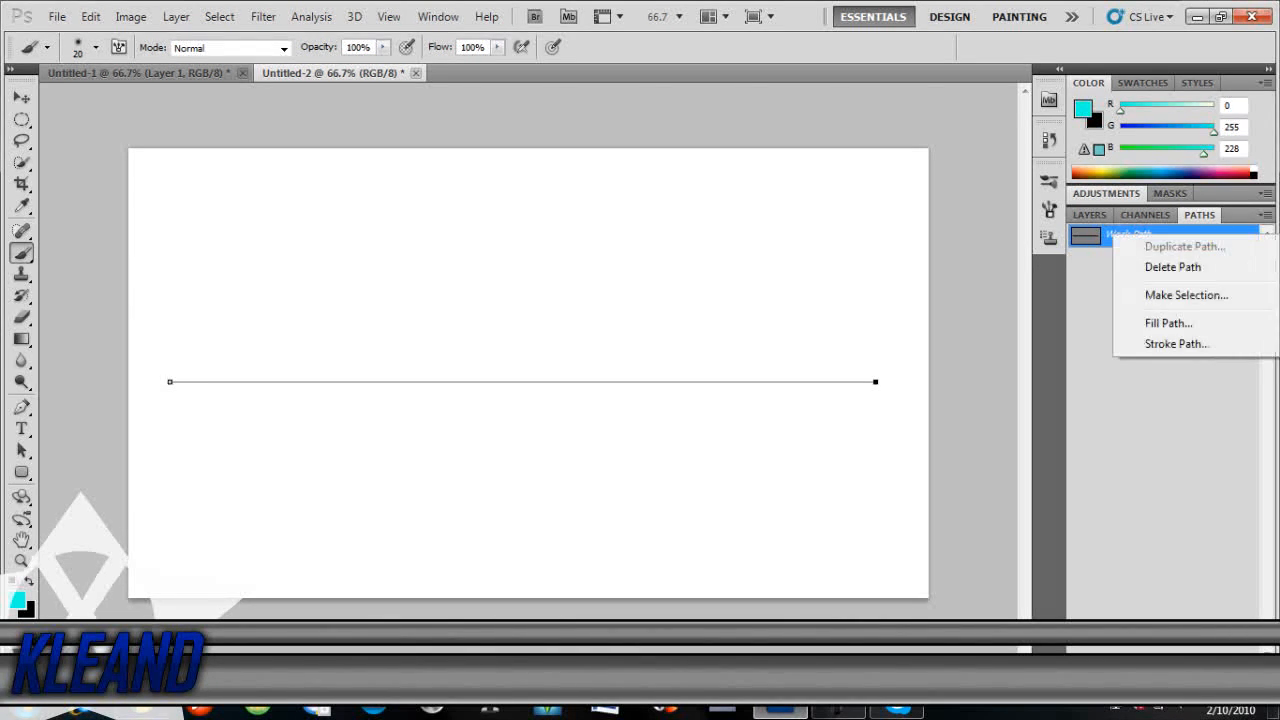
left_click(1176, 344)
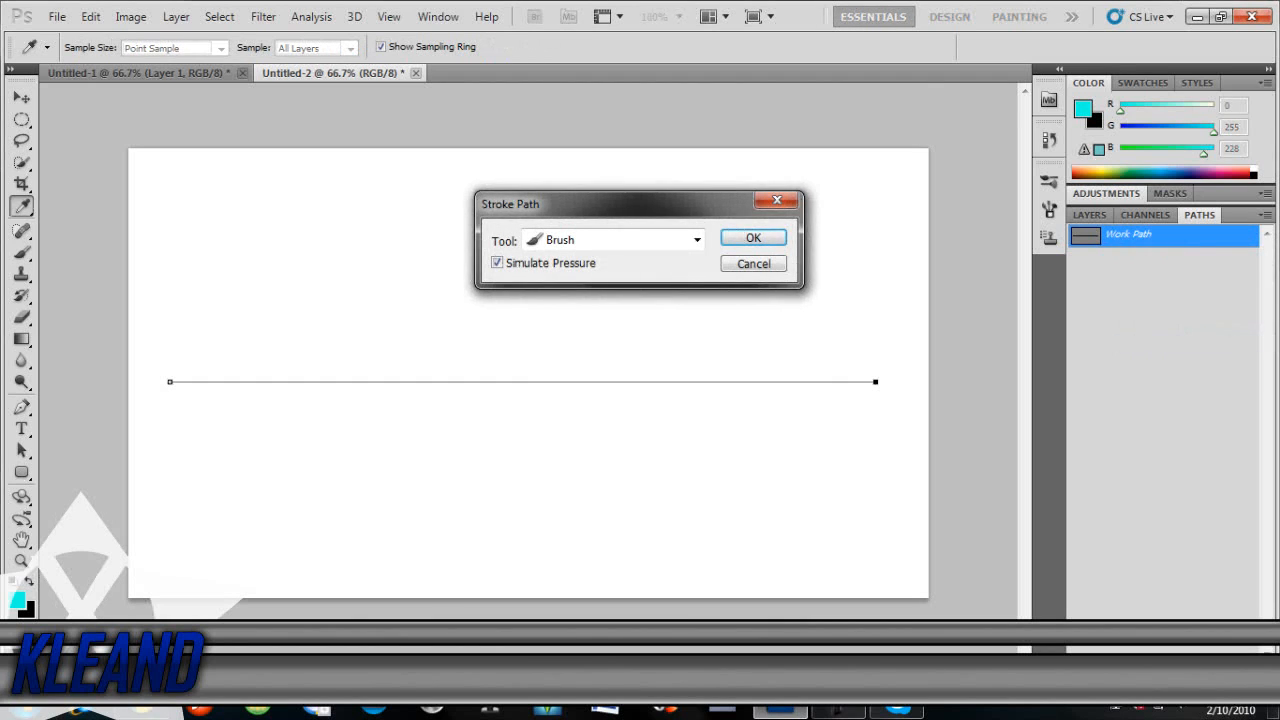
left_click(696, 240)
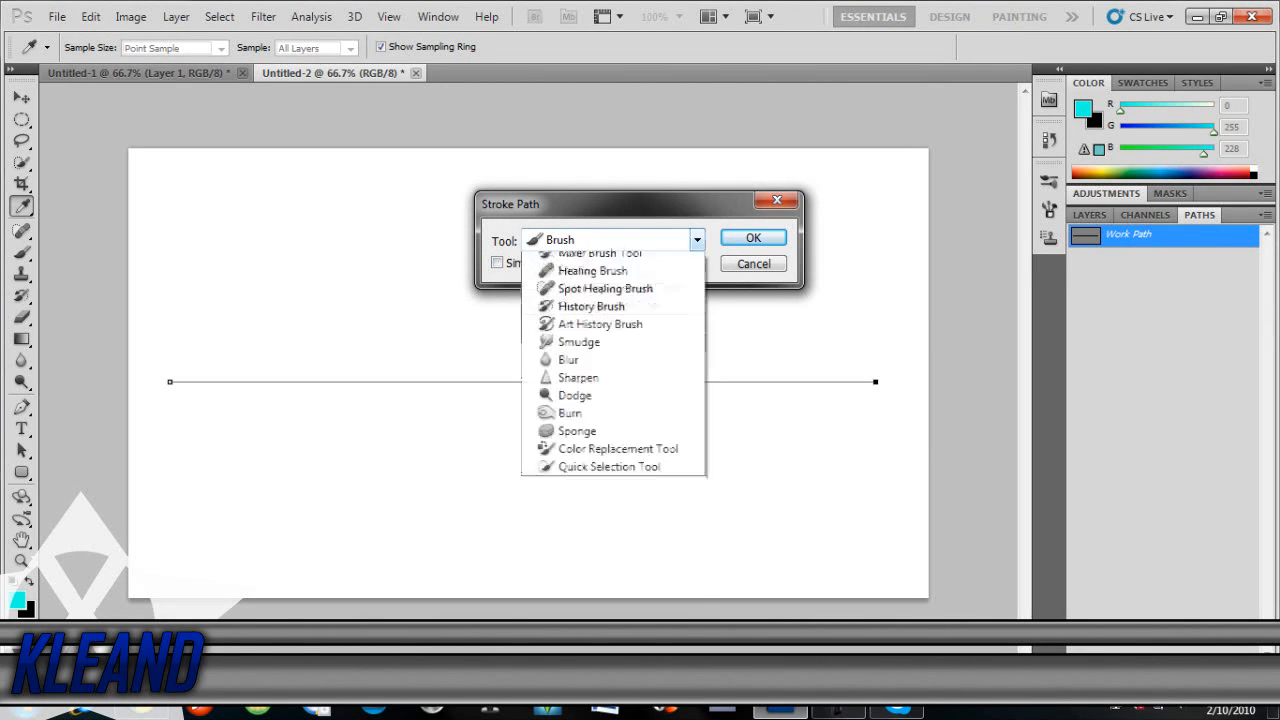
left_click(590, 240)
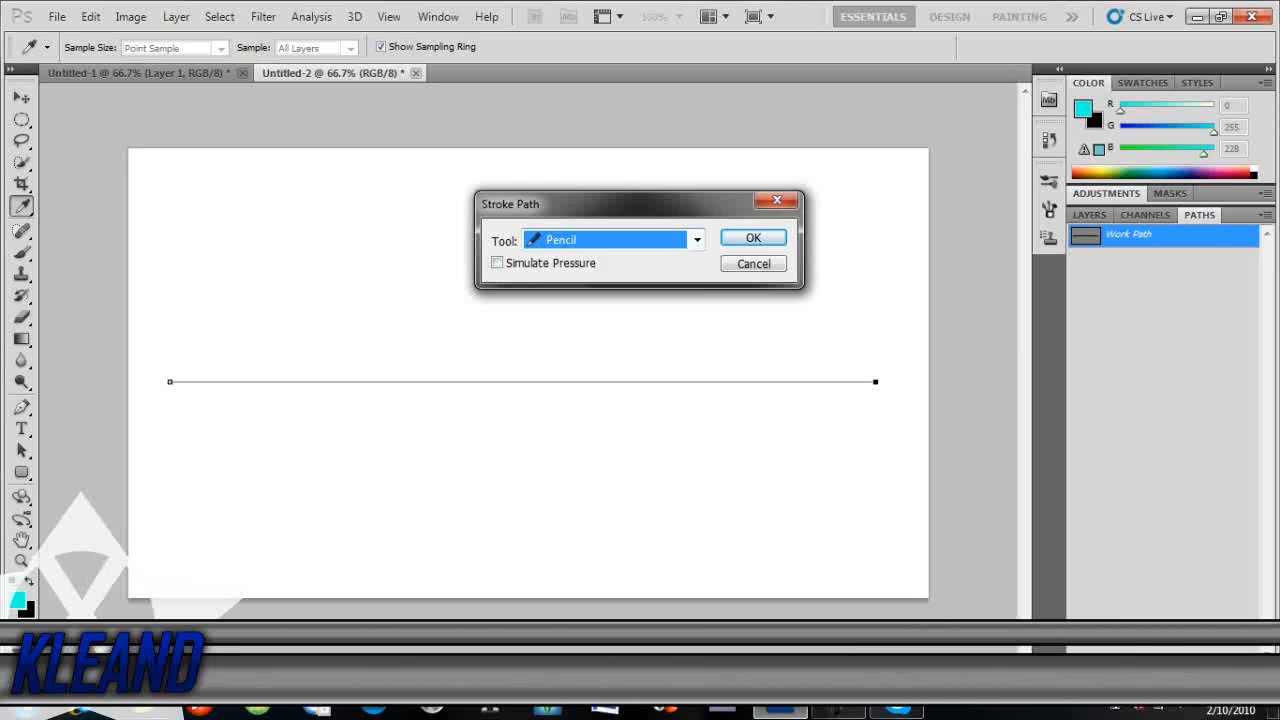
left_click(696, 240)
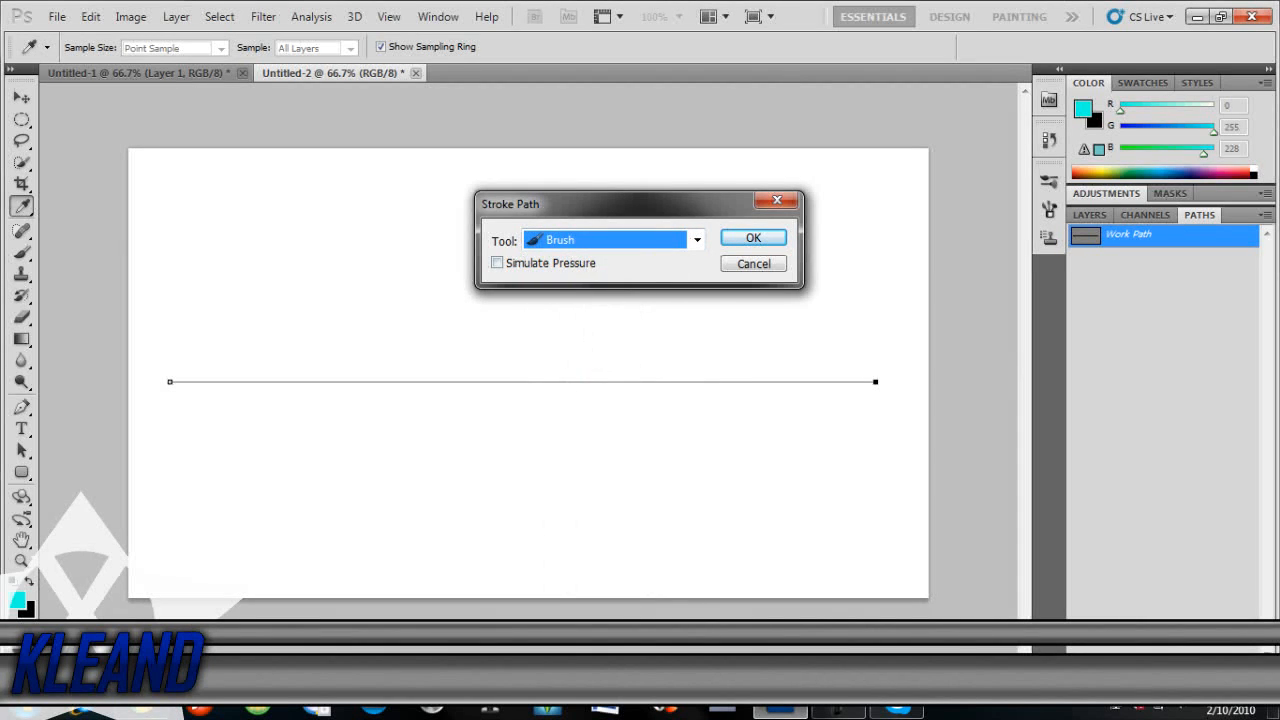
left_click(496, 262)
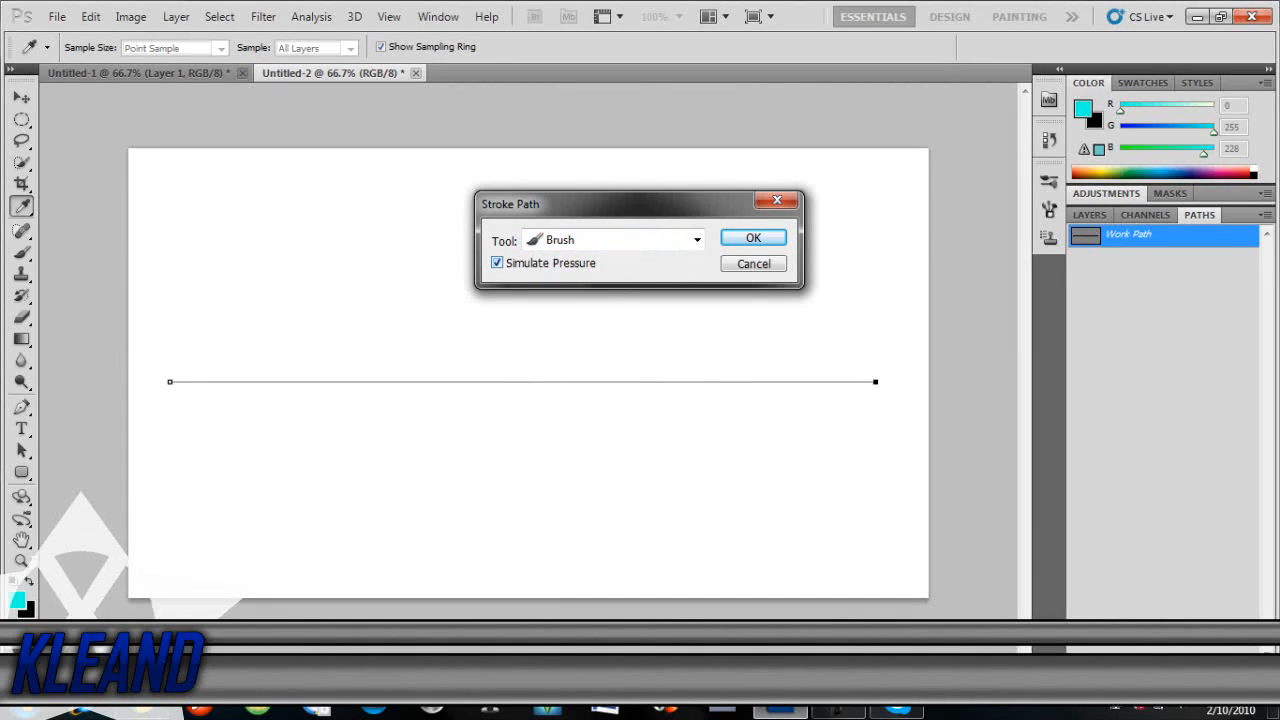
left_click(752, 236)
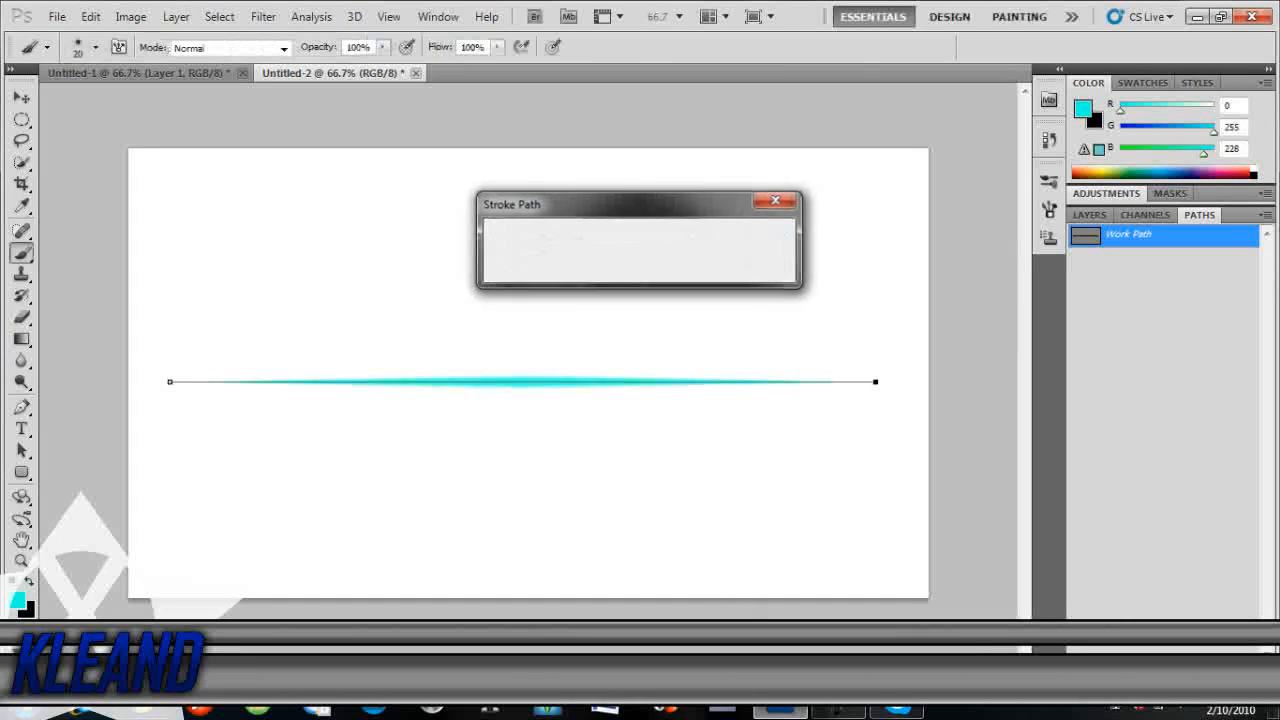
left_click(774, 200)
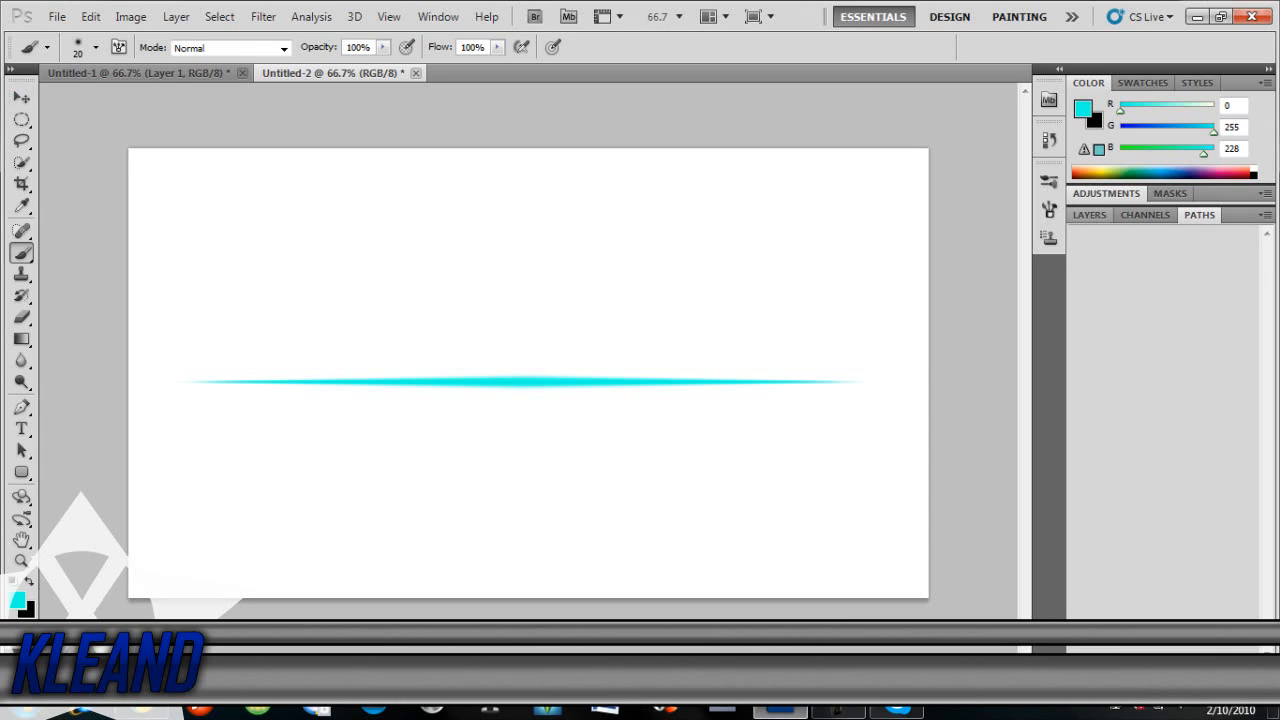
Return to the Layers panel, leaving only the cyan line on the Background layer
left_click(1088, 214)
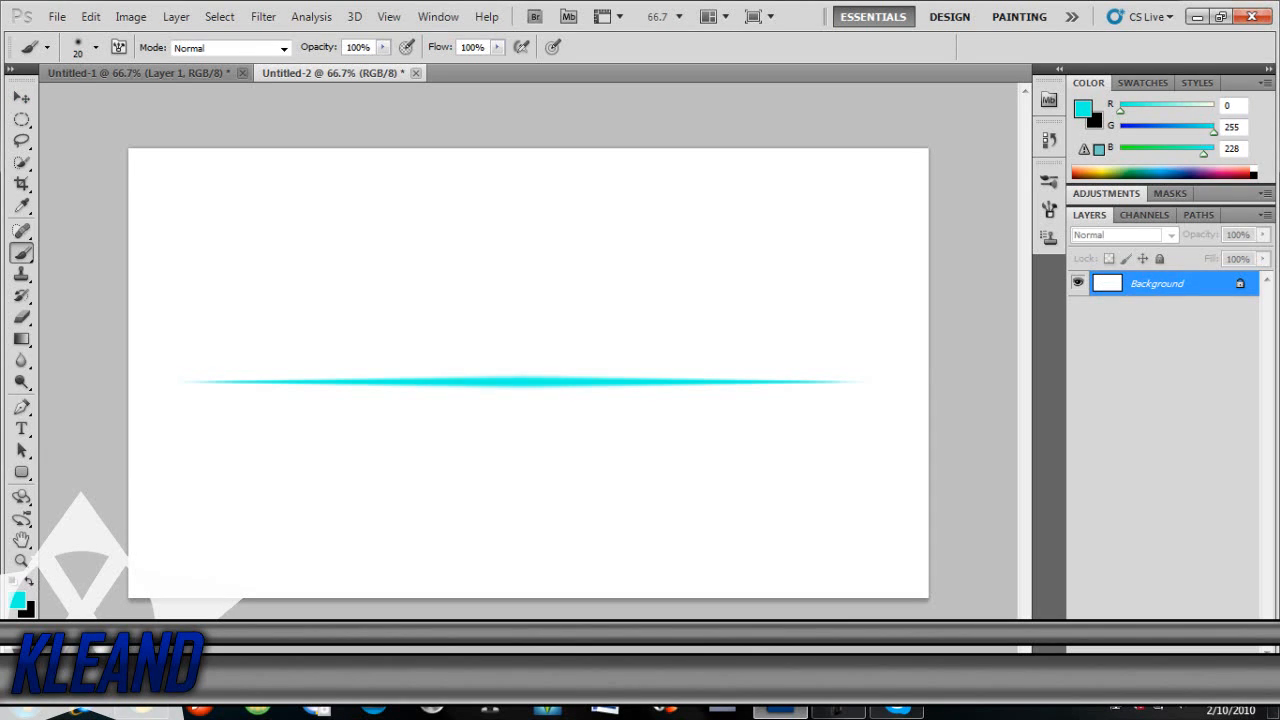